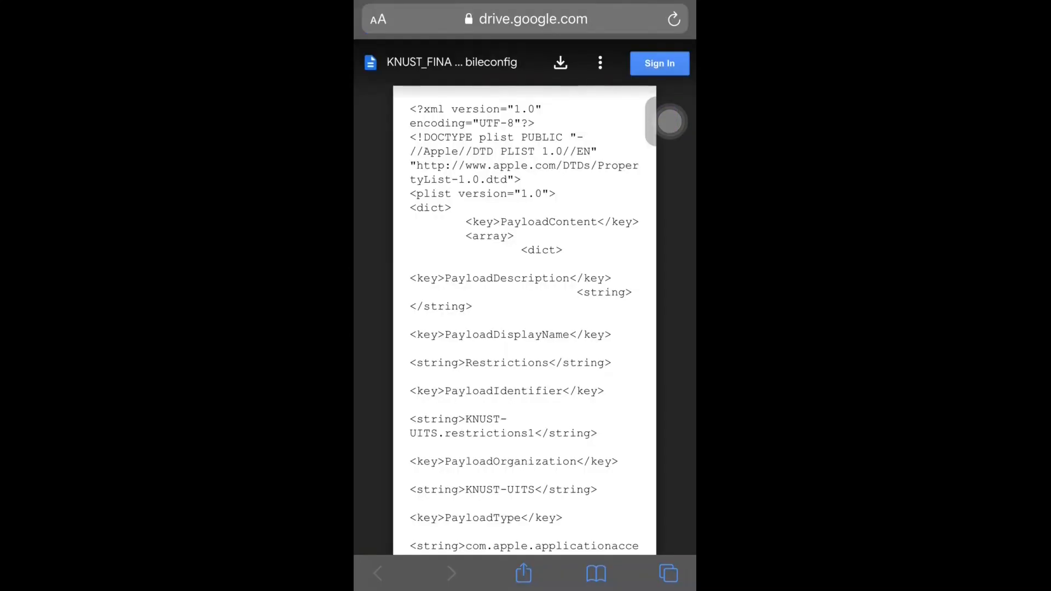
Dismiss the Profile Downloaded notice for KNUST_FINAL1.mobileconfig in Safari
left_click(560, 62)
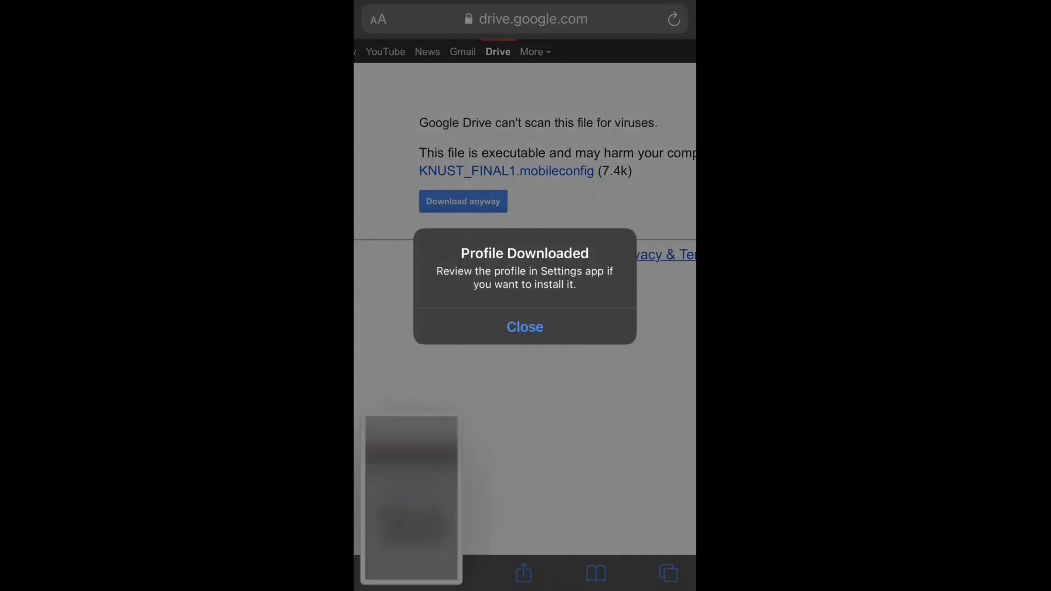
left_click(525, 327)
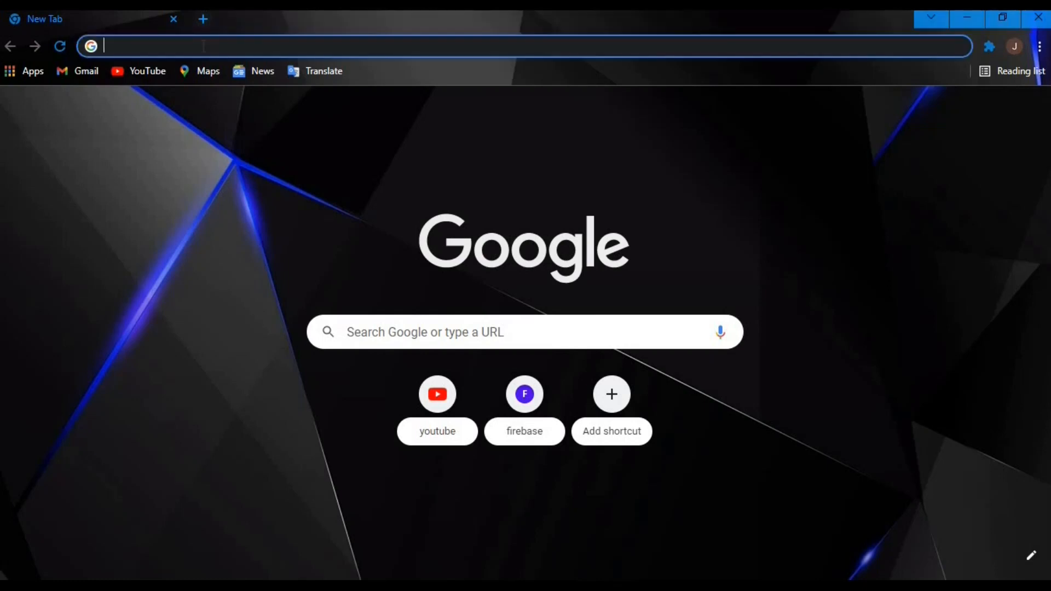
Search Google for 'knust wifi configuration file for iphone' and expand 'How do I set up Knust WIFI on my iPhone?'
type("knust")
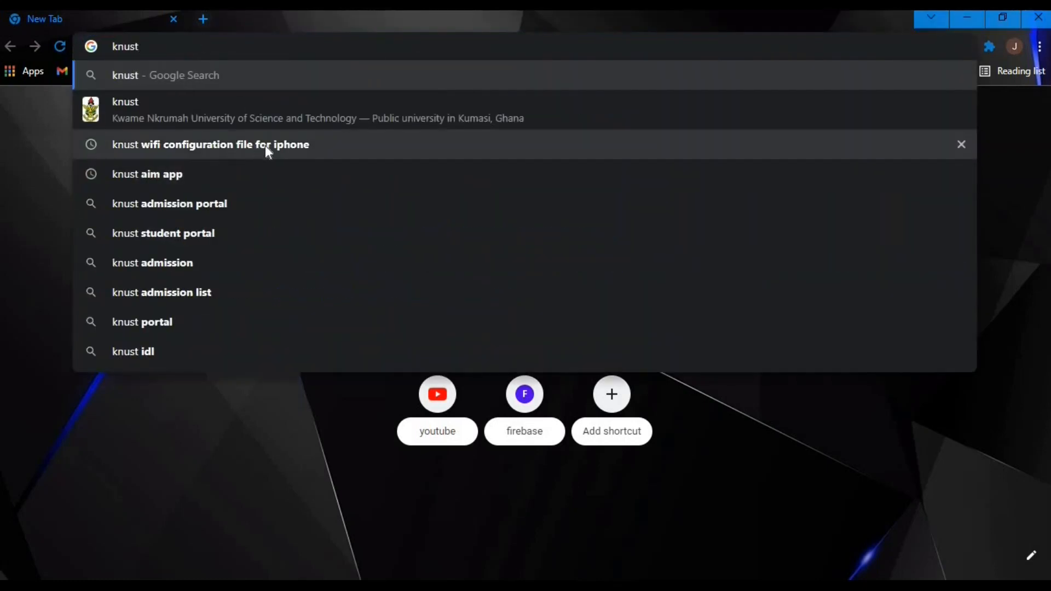
left_click(210, 144)
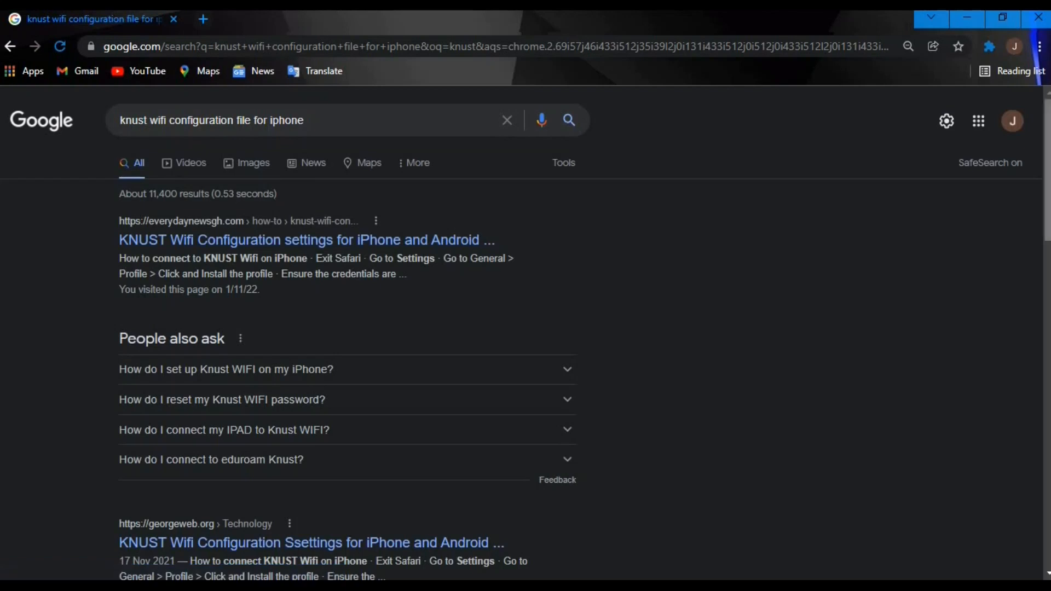
scroll("down", 3)
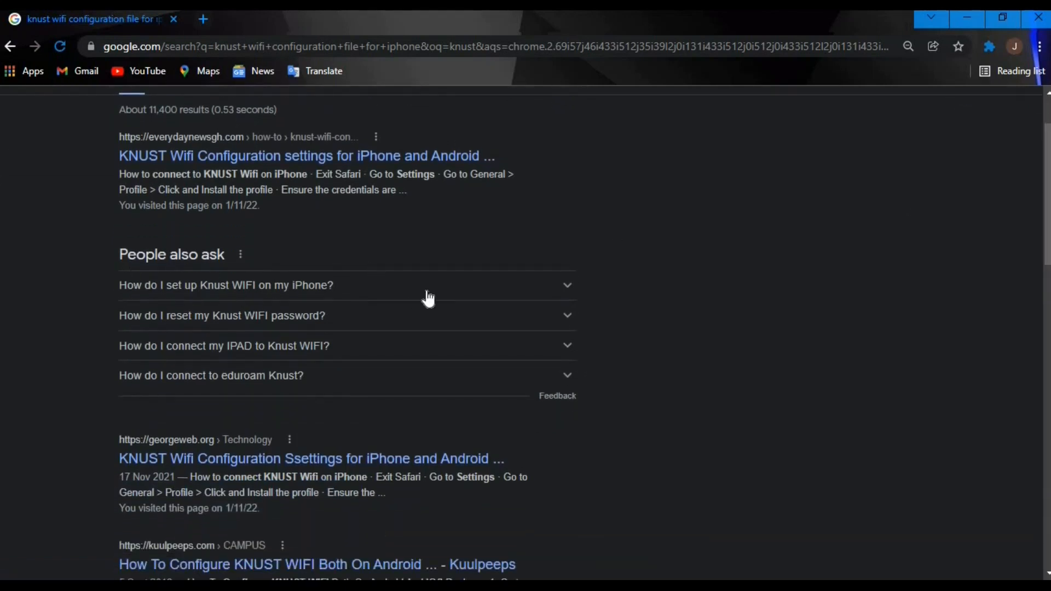
left_click(225, 285)
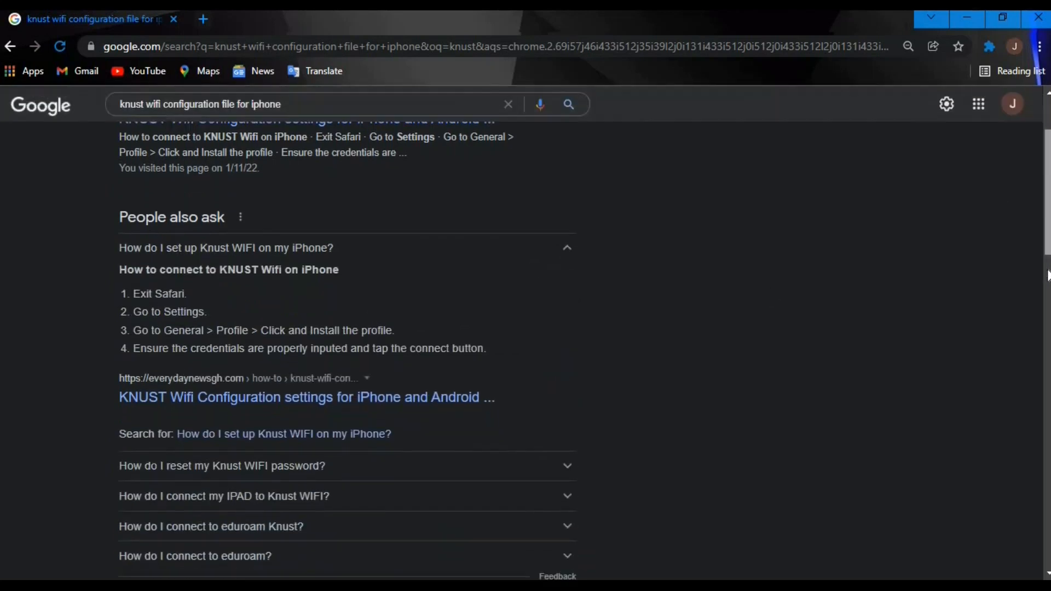
scroll("down", 3)
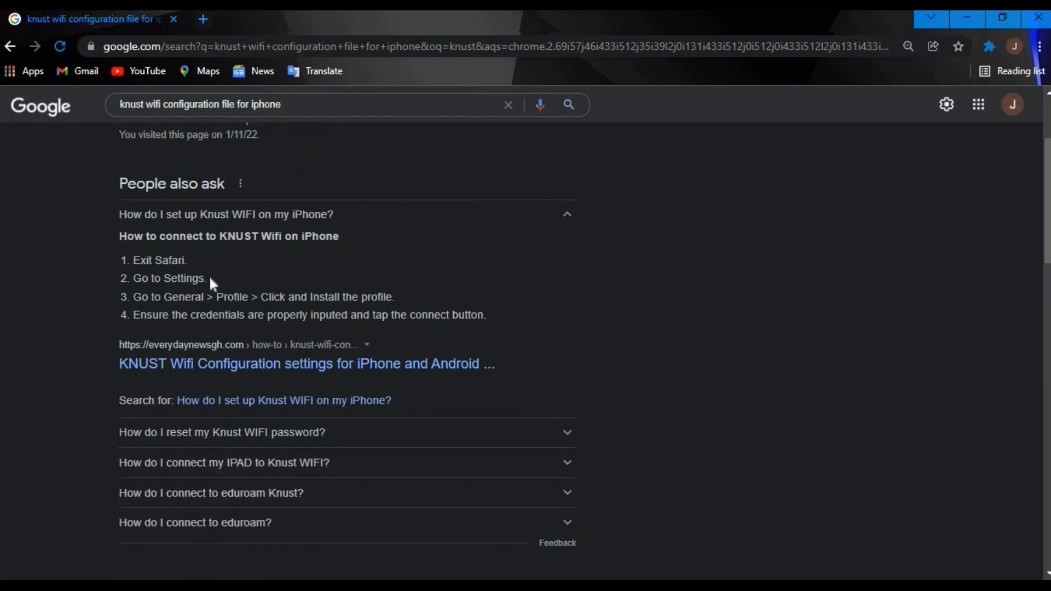
Read the everydaynewsgh KNUST Wifi article down to 'How to connect to KNUST Wifi on iPhone'
left_click(305, 363)
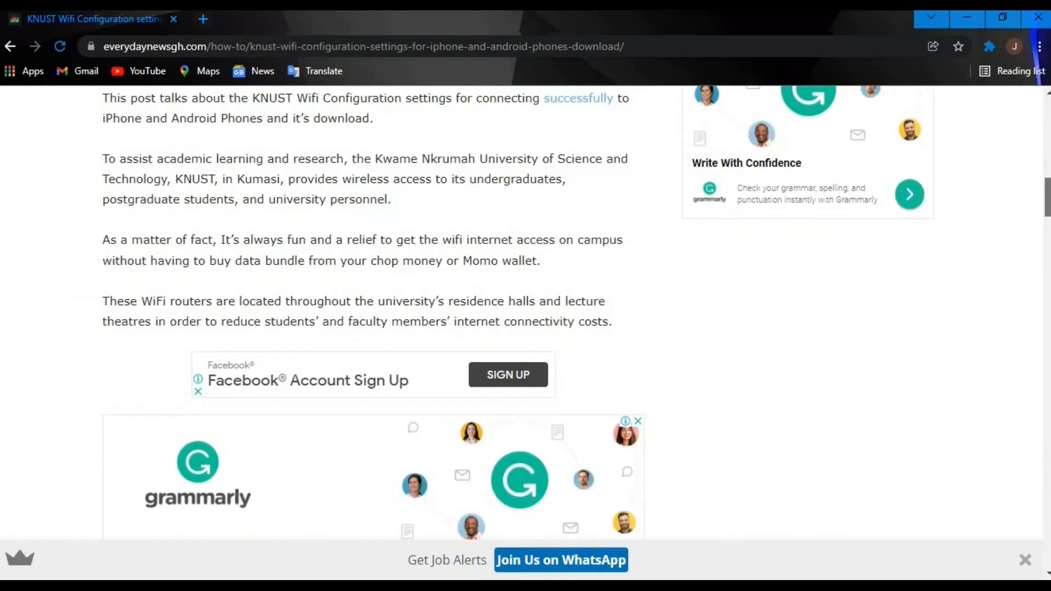
scroll("down", 3)
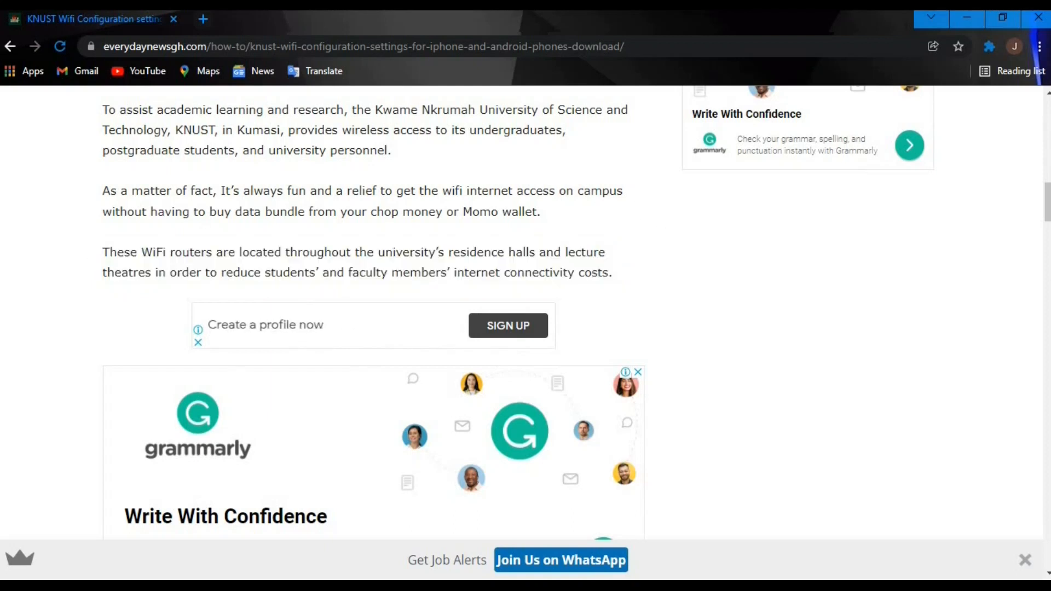
scroll("down", 3)
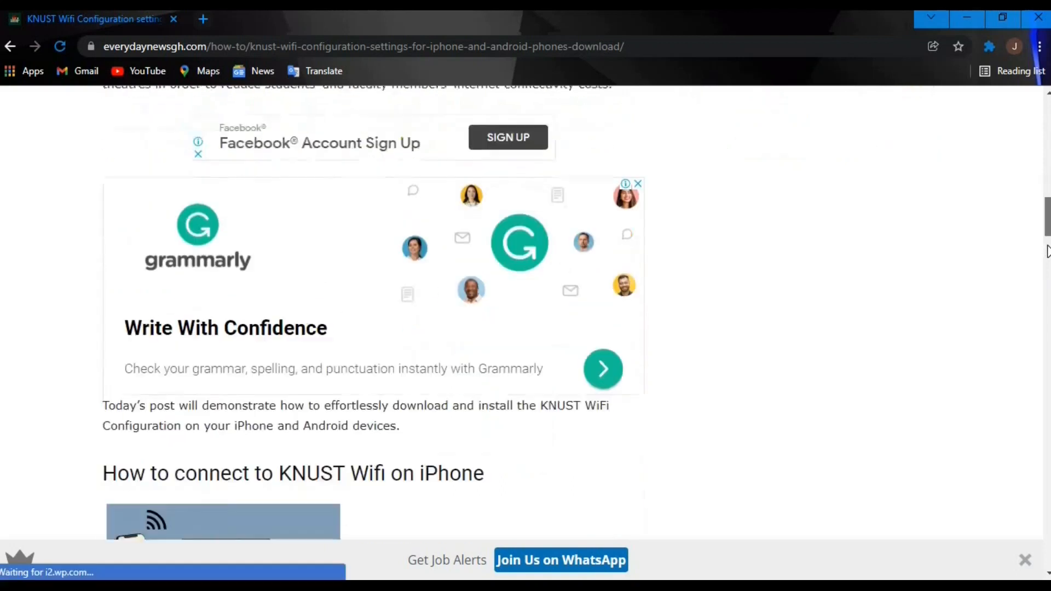
scroll("down", 3)
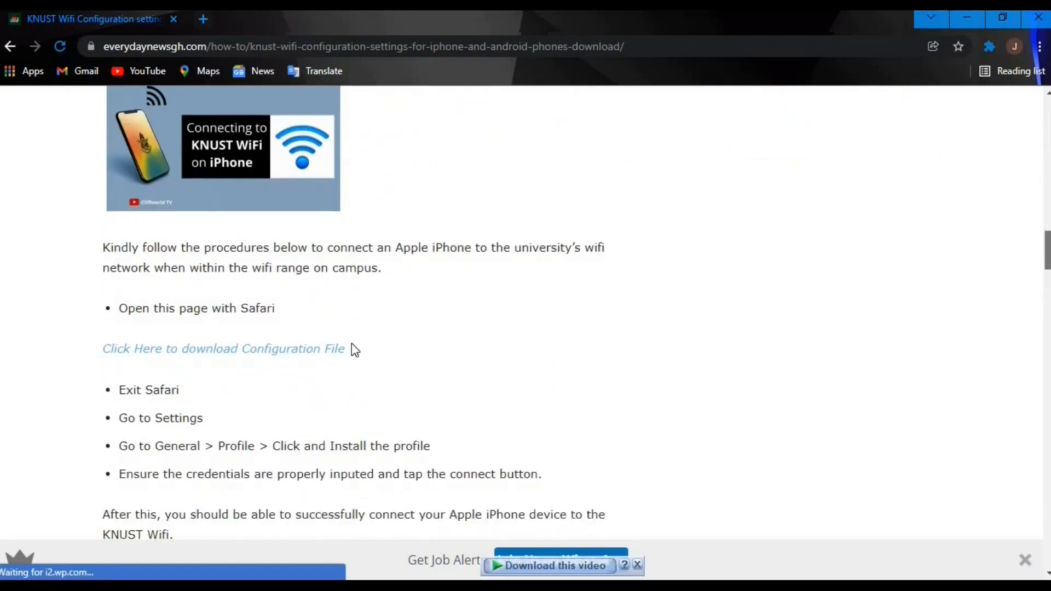
mouse_move(249, 309)
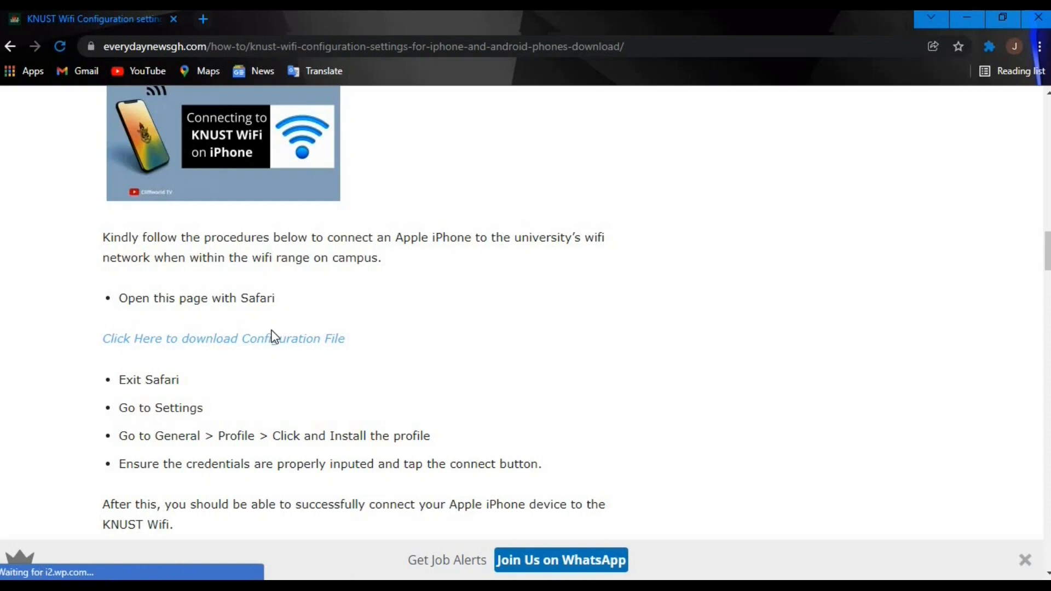
mouse_move(543, 409)
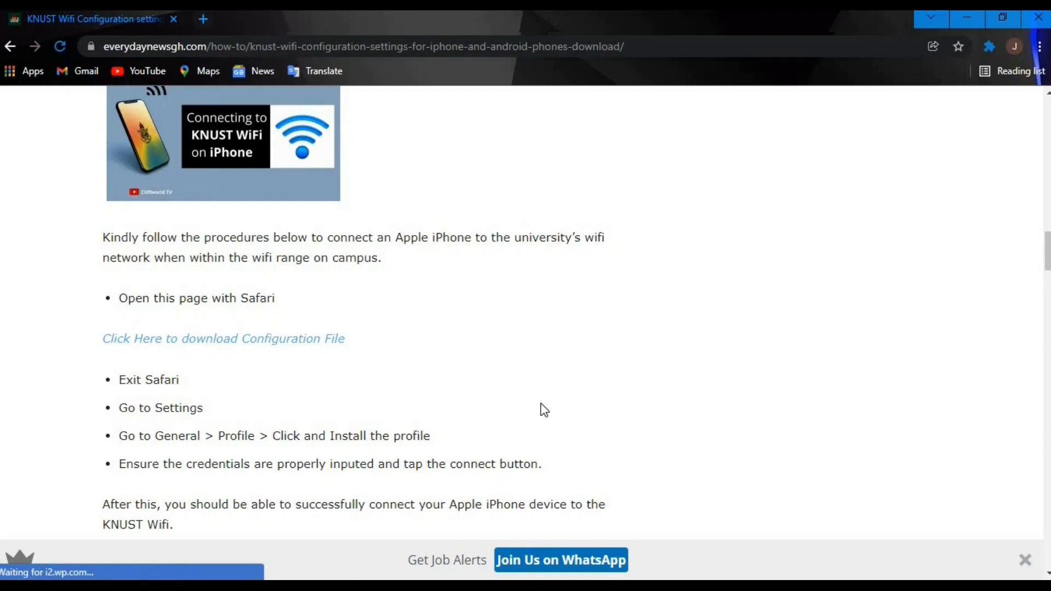
scroll("down", 3)
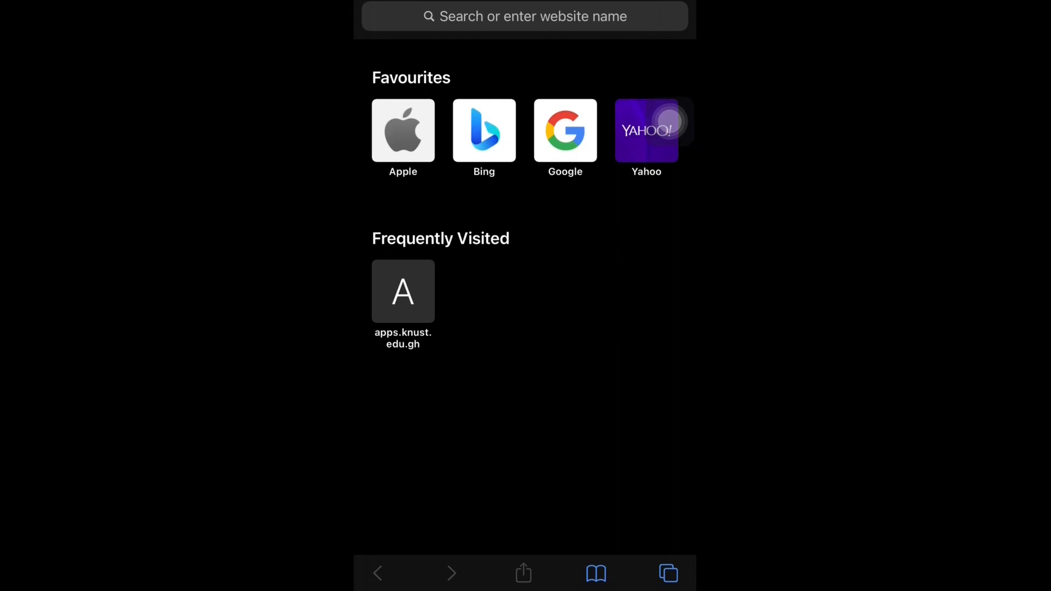
Paste and Go the copied Drive link to reach the KNUST_FINAL1.mobileconfig download warning
left_click(524, 17)
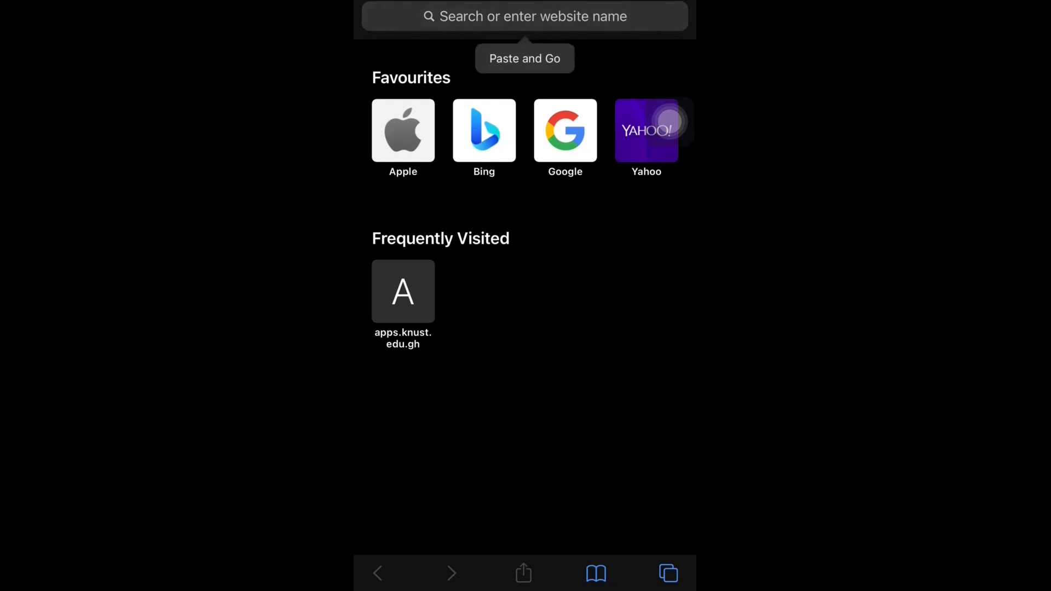
left_click(524, 58)
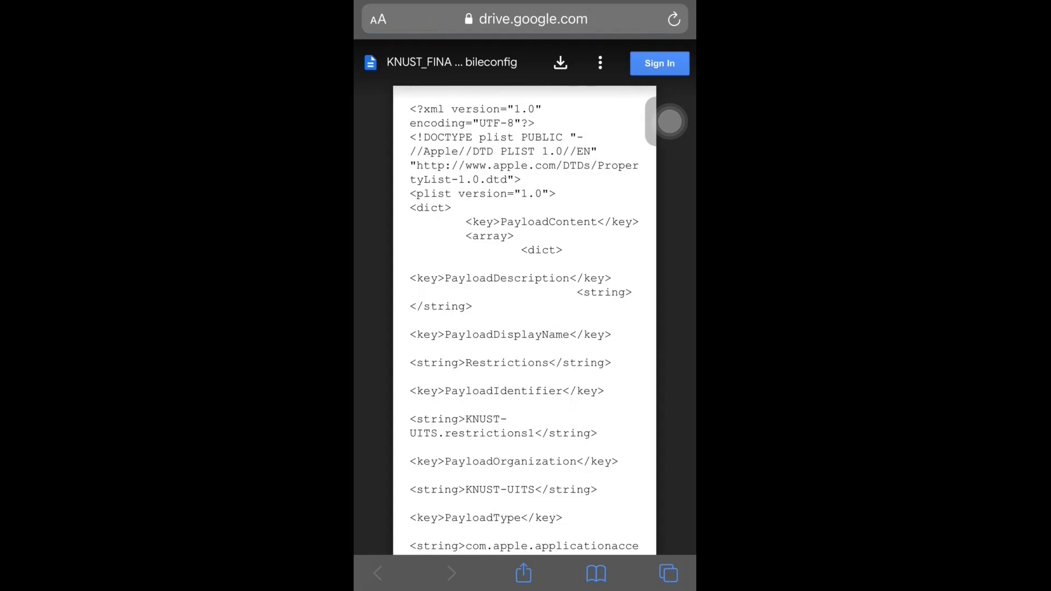
scroll("down", 3)
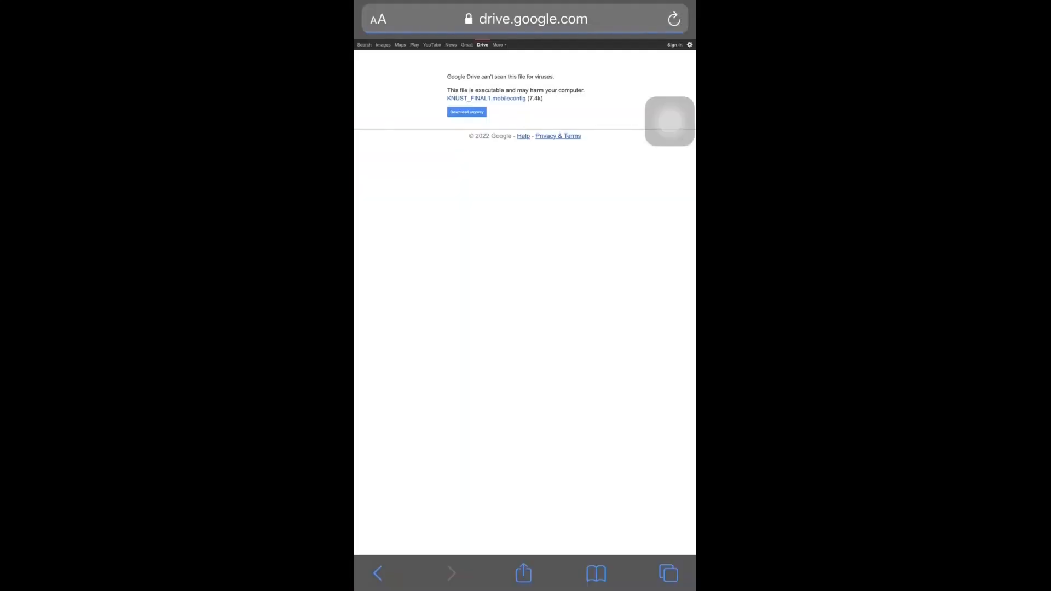
Download KNUST_FINAL1.mobileconfig anyway, allow the profile, and dismiss the downloaded notice
scroll("down", 3)
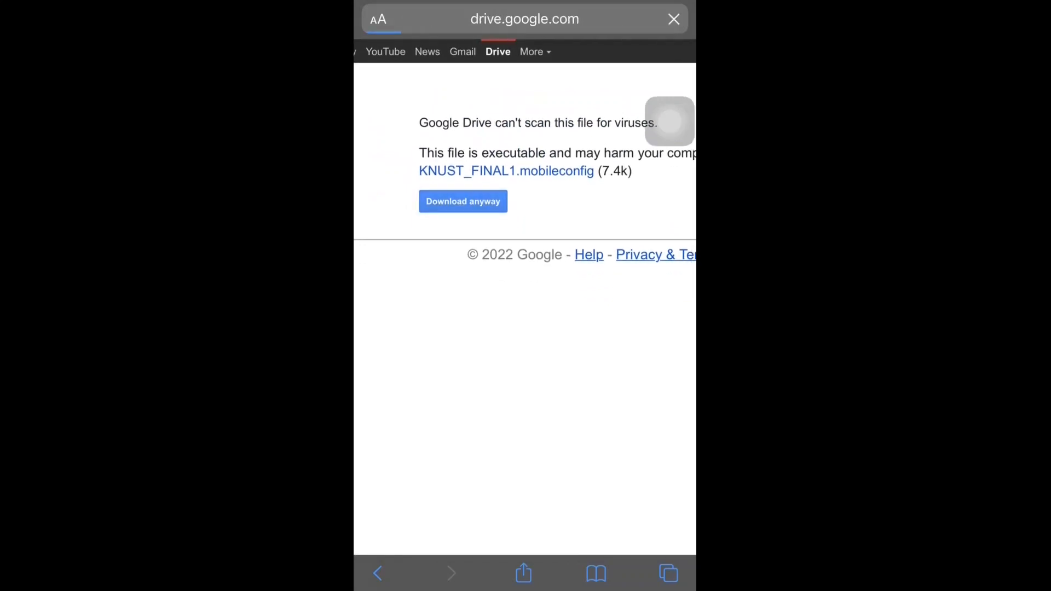
left_click(461, 201)
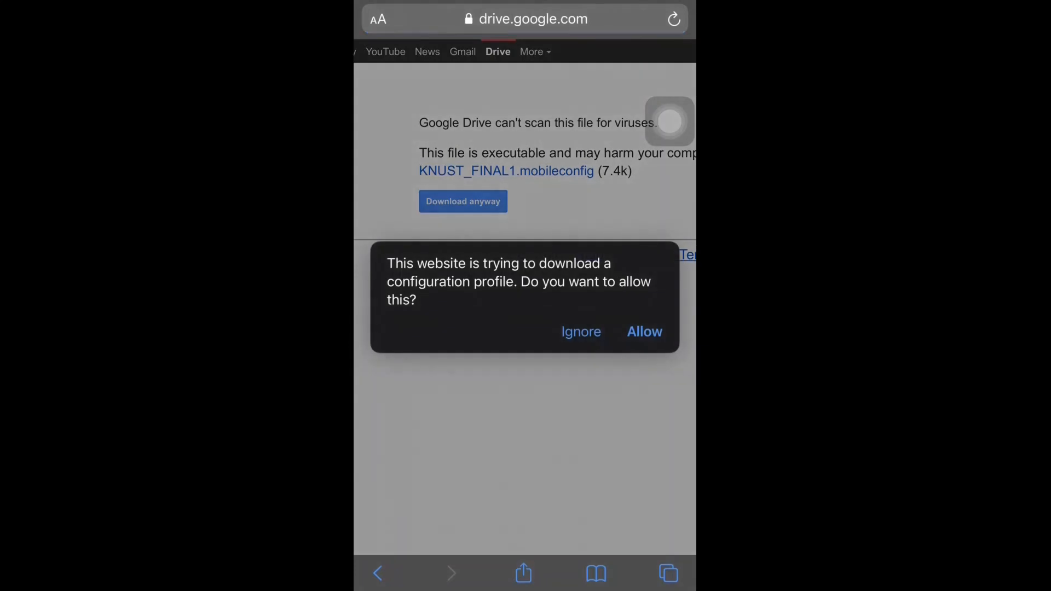
left_click(643, 331)
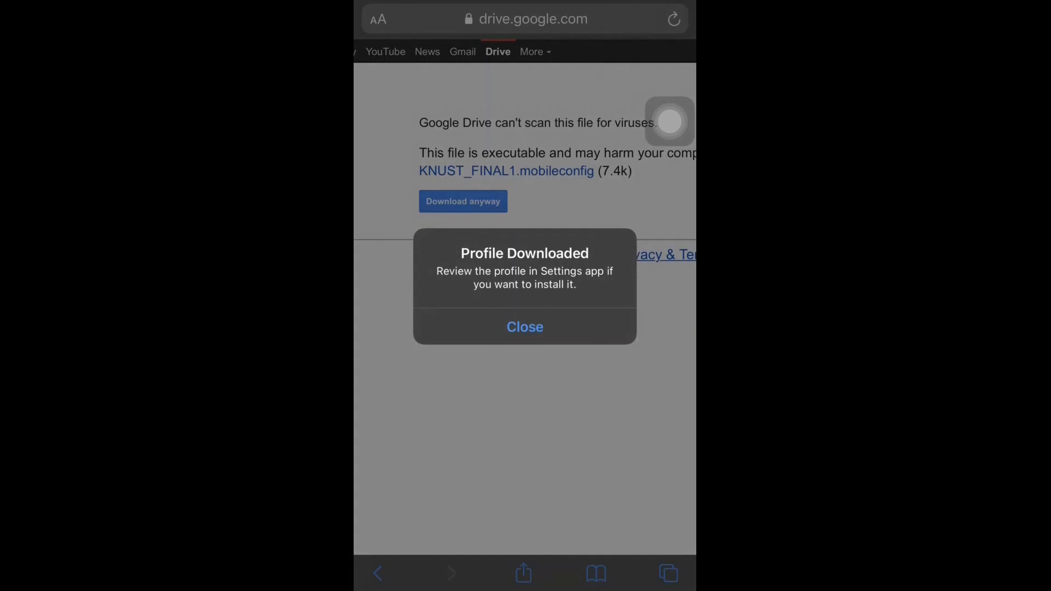
left_click(524, 327)
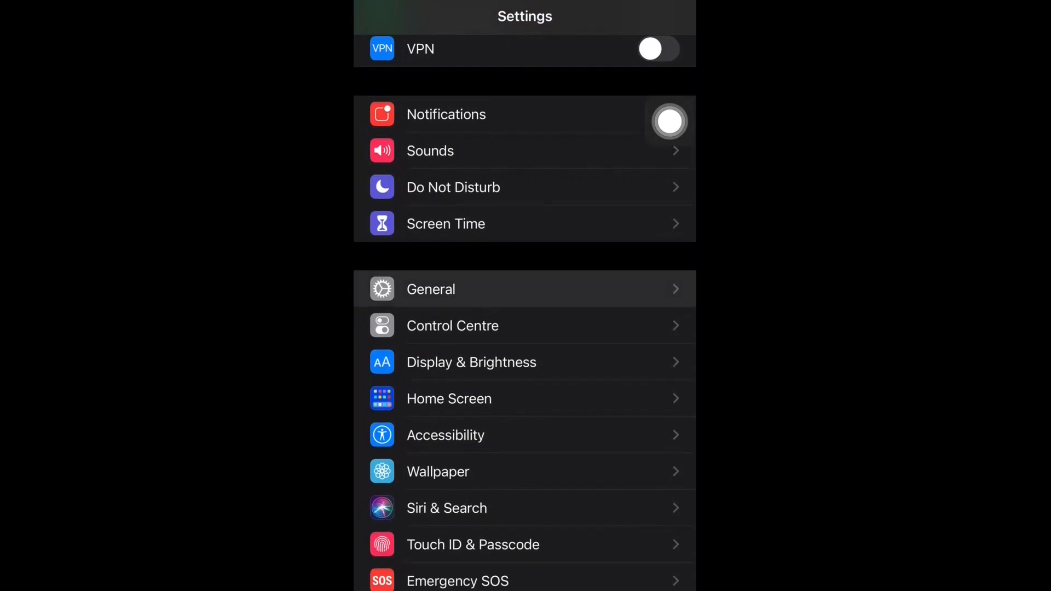
Reach the KNUST profile's Install Profile screen via Settings > General > Profiles
left_click(430, 289)
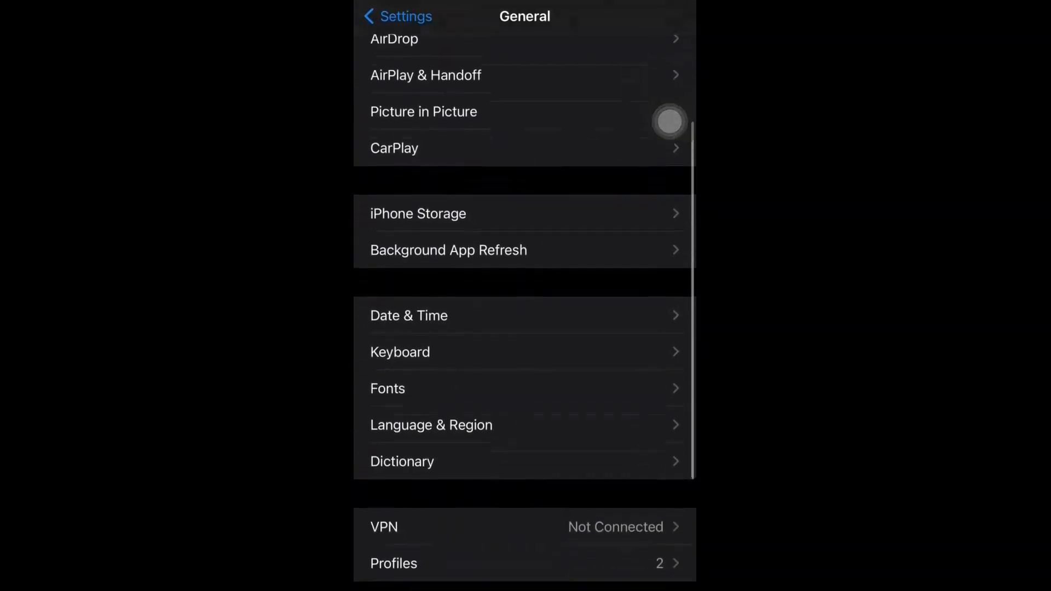
scroll("down", 3)
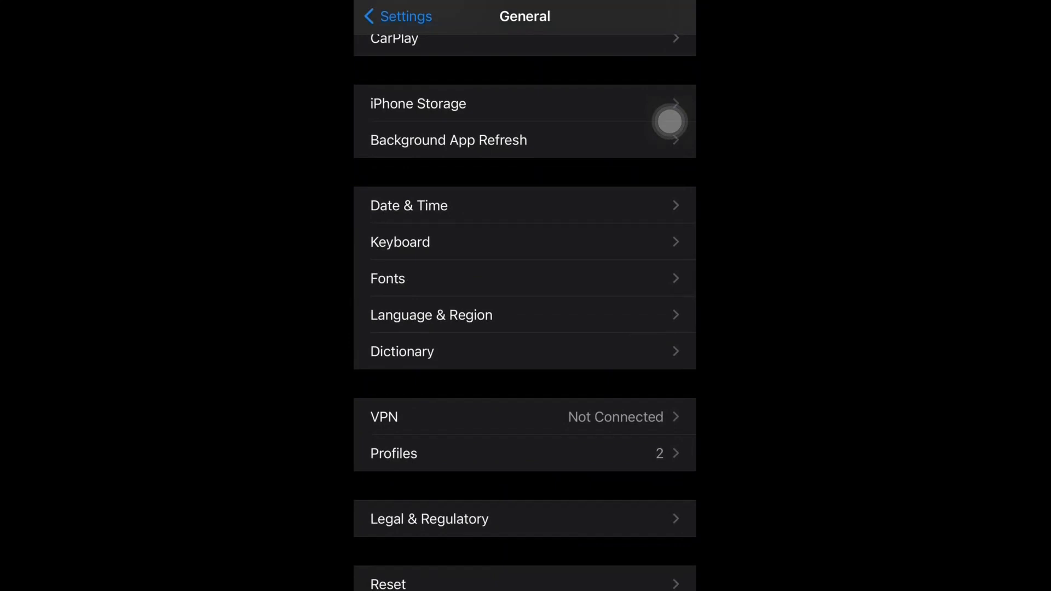
left_click(525, 453)
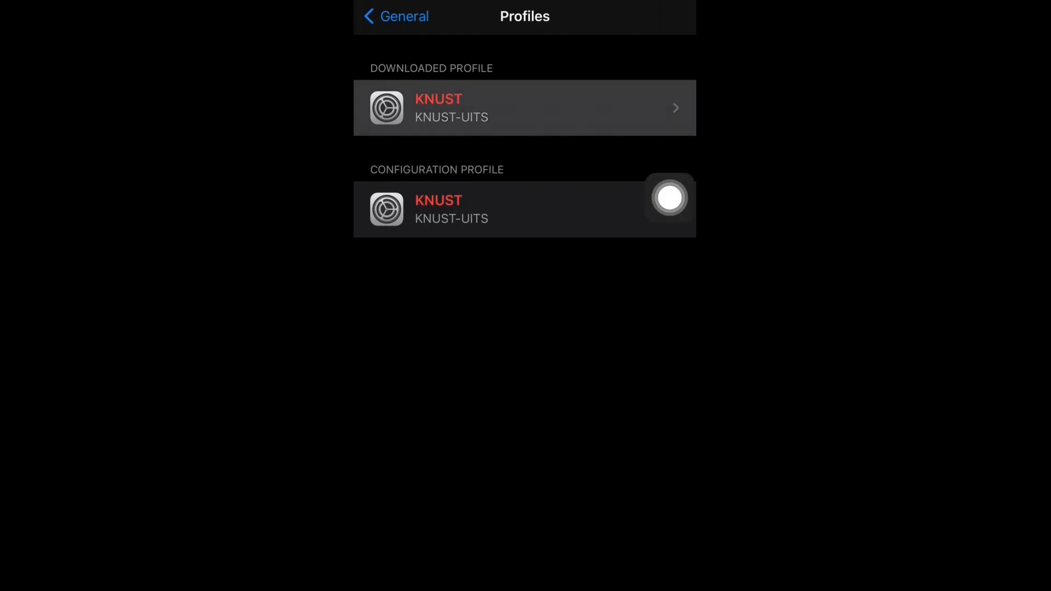
left_click(524, 108)
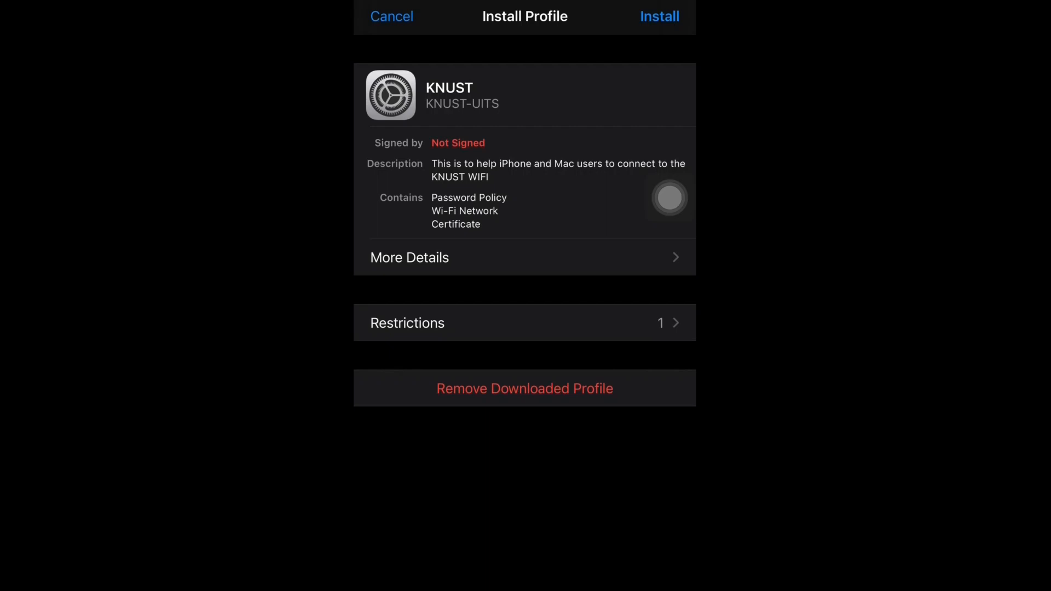
left_click(392, 17)
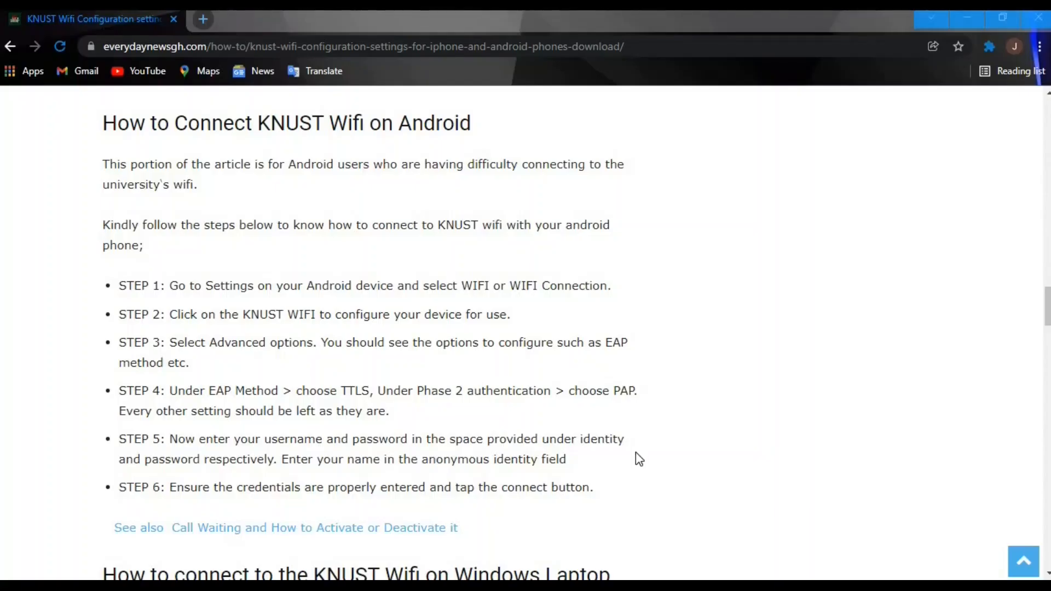
mouse_move(306, 208)
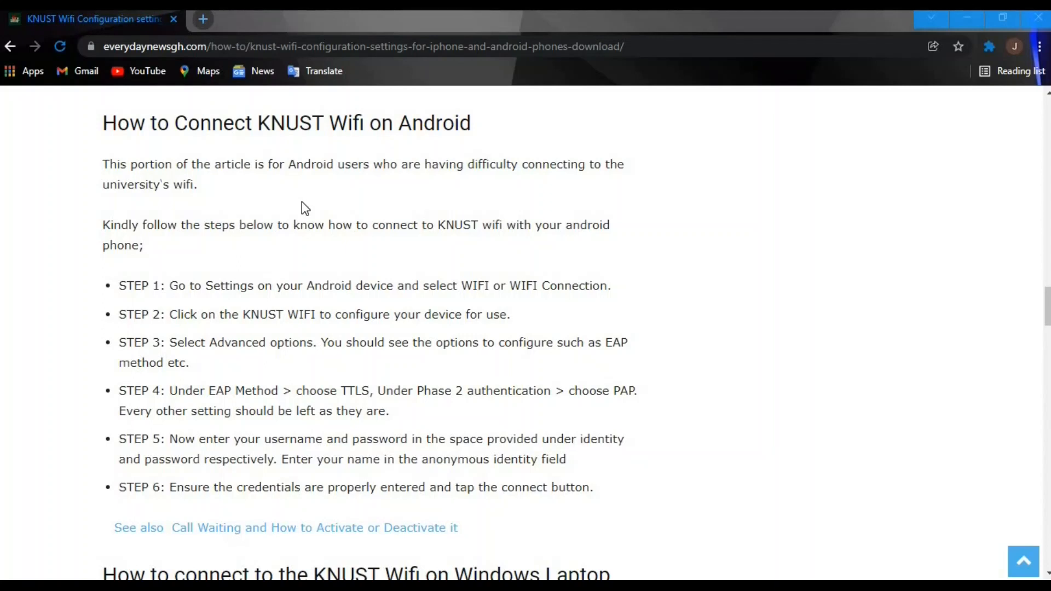
mouse_move(620, 292)
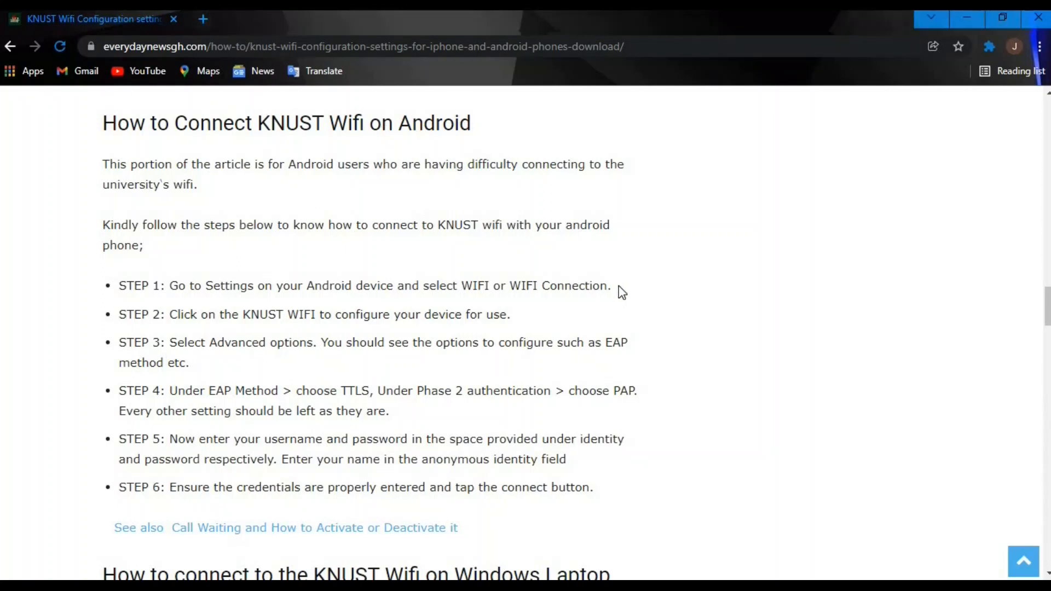
left_click_drag(187, 285, 610, 286)
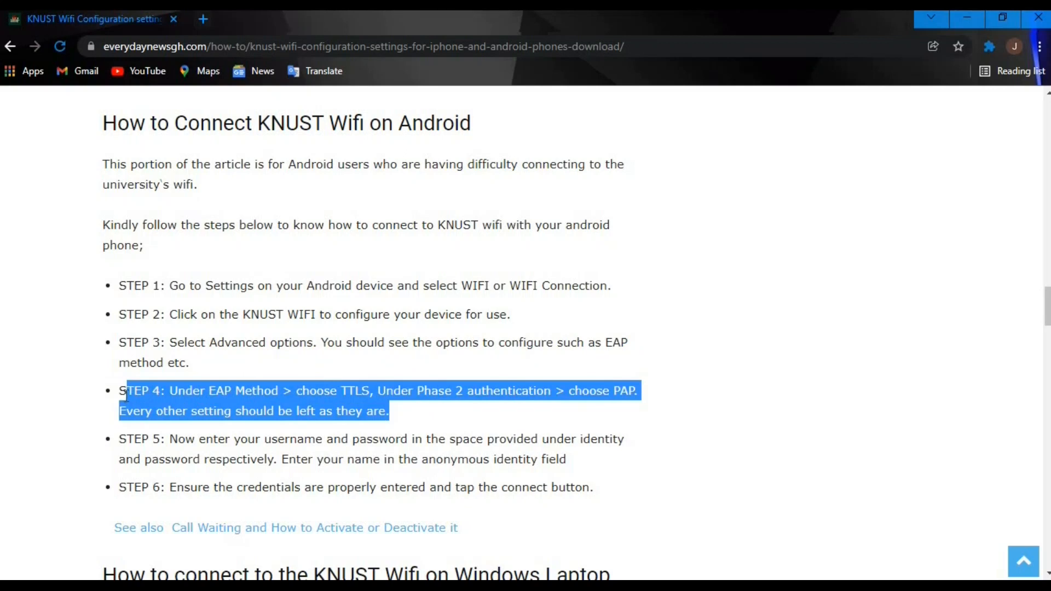
mouse_move(624, 388)
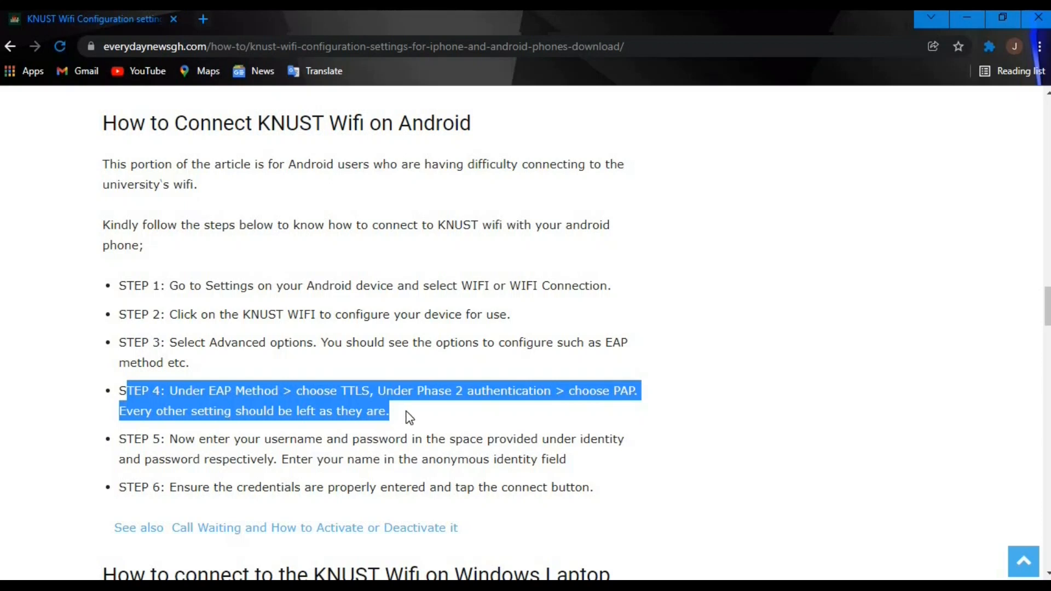
left_click(392, 411)
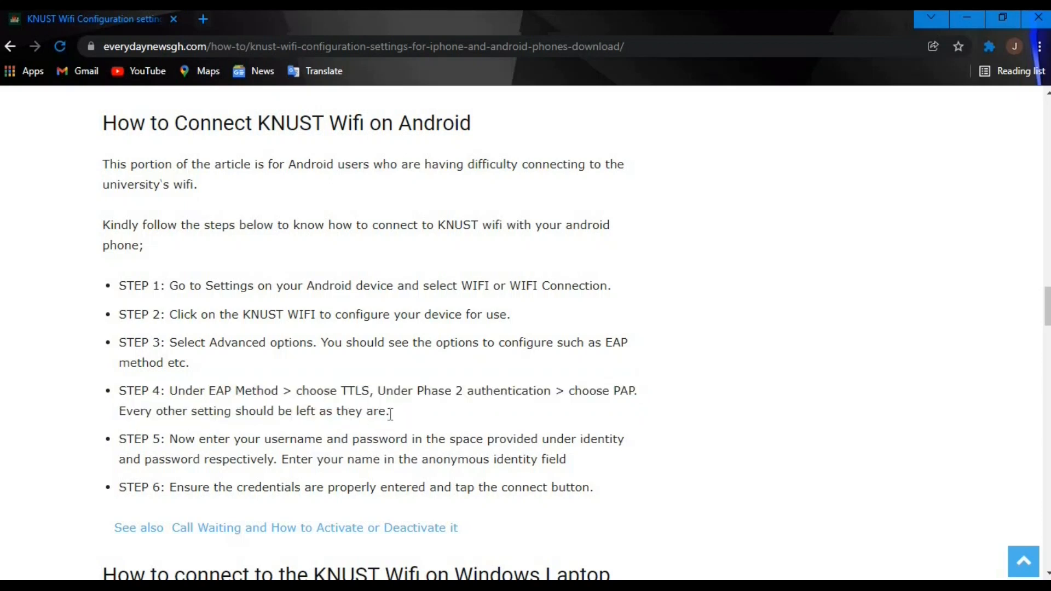
mouse_move(589, 458)
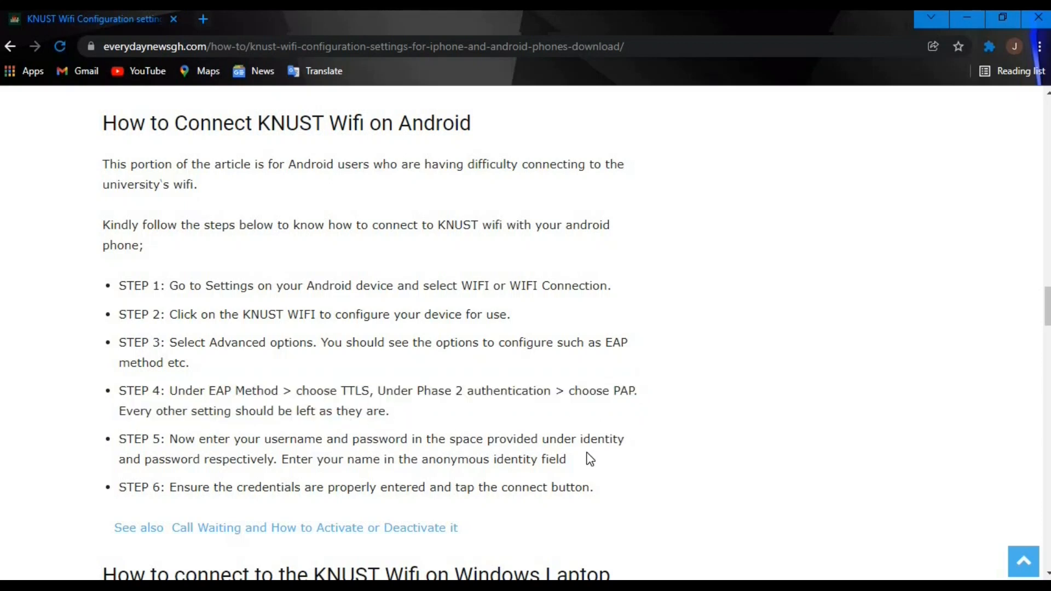
left_click_drag(198, 439, 565, 458)
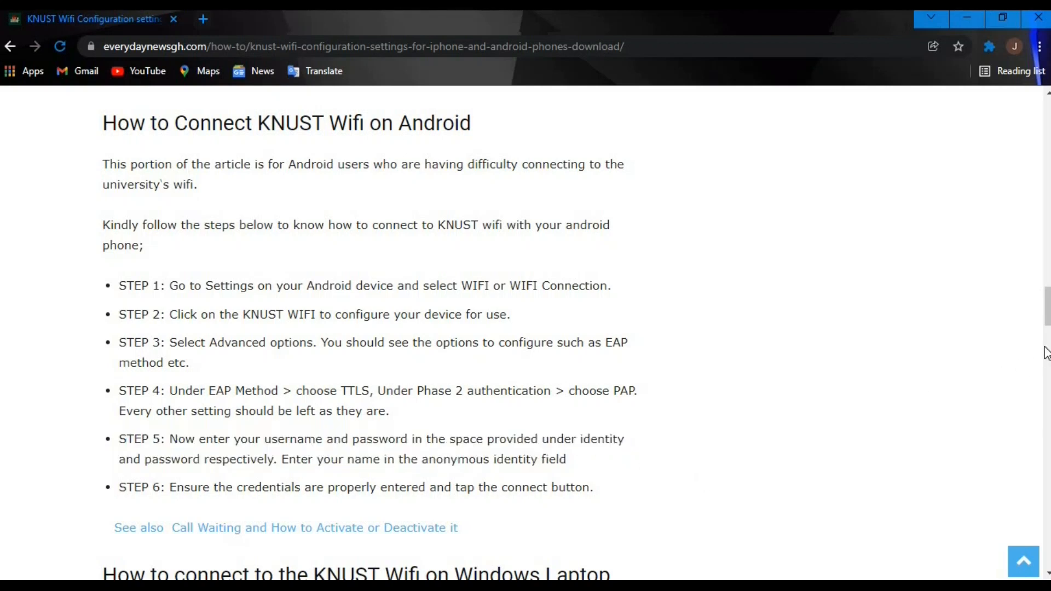
scroll("down", 3)
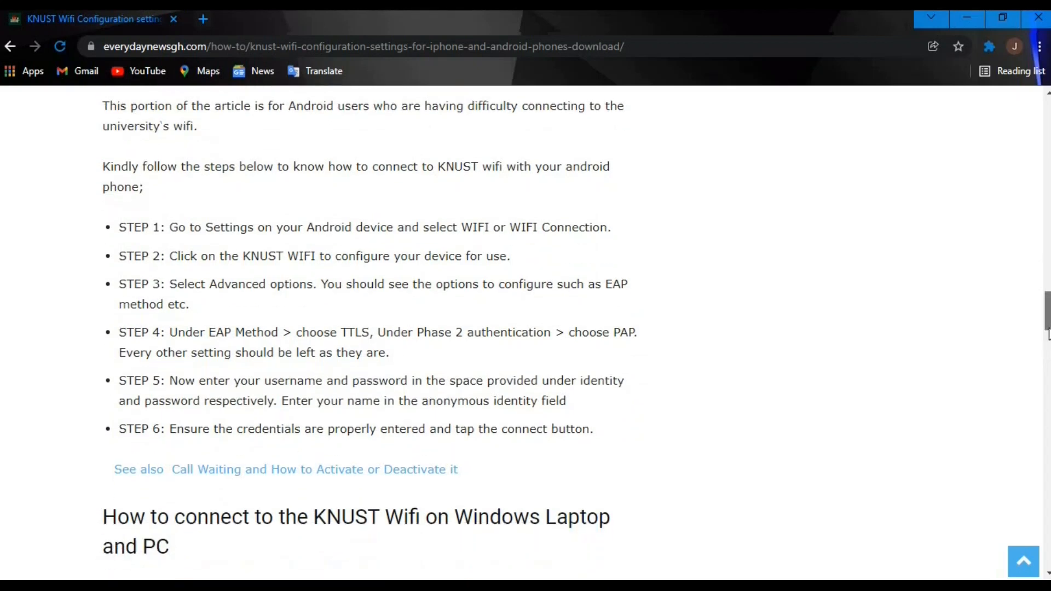
scroll("down", 3)
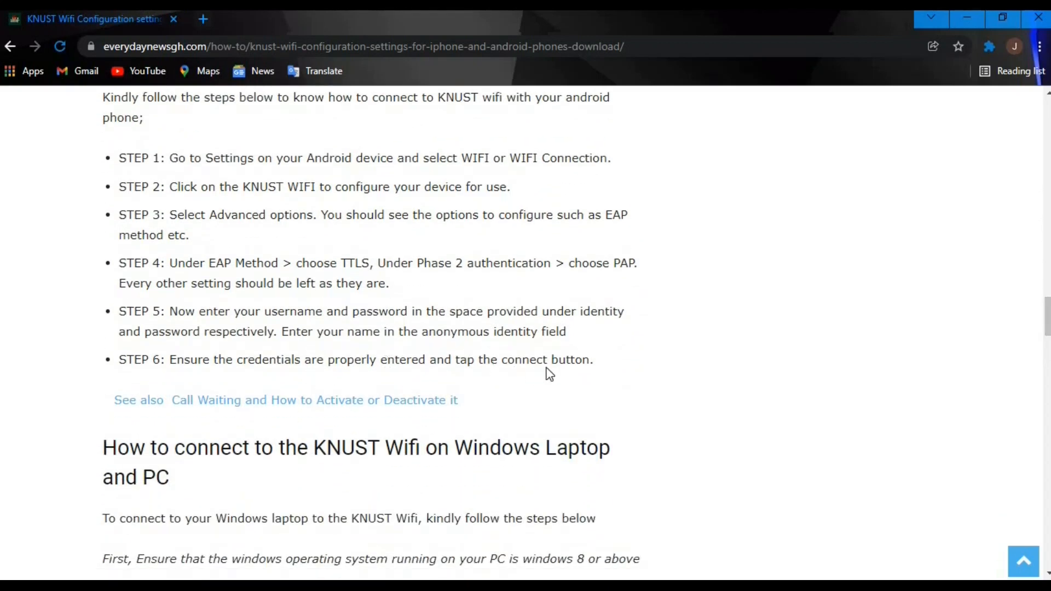
mouse_move(605, 368)
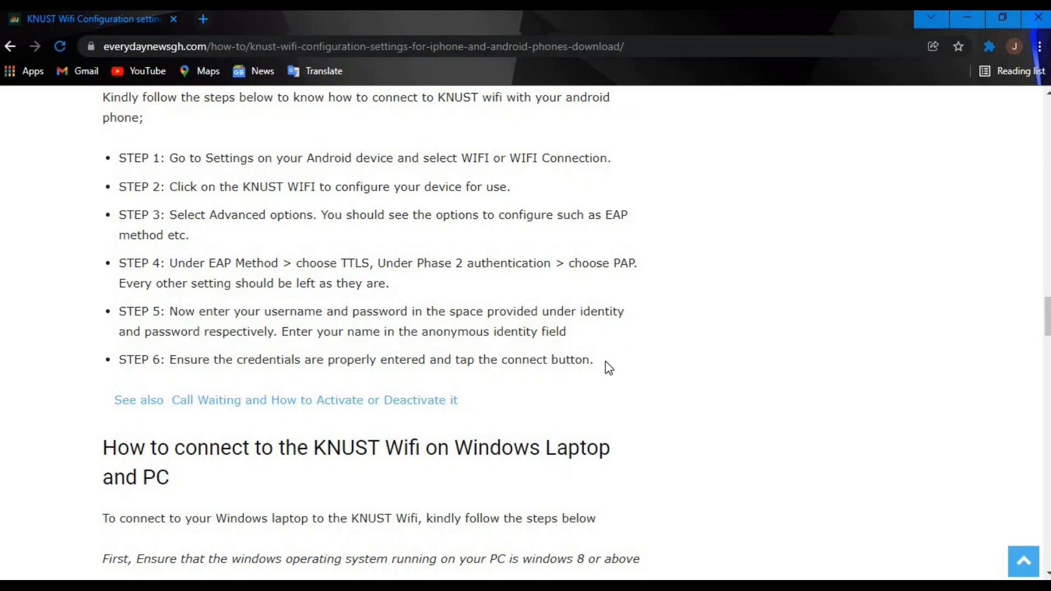
left_click_drag(118, 158, 592, 359)
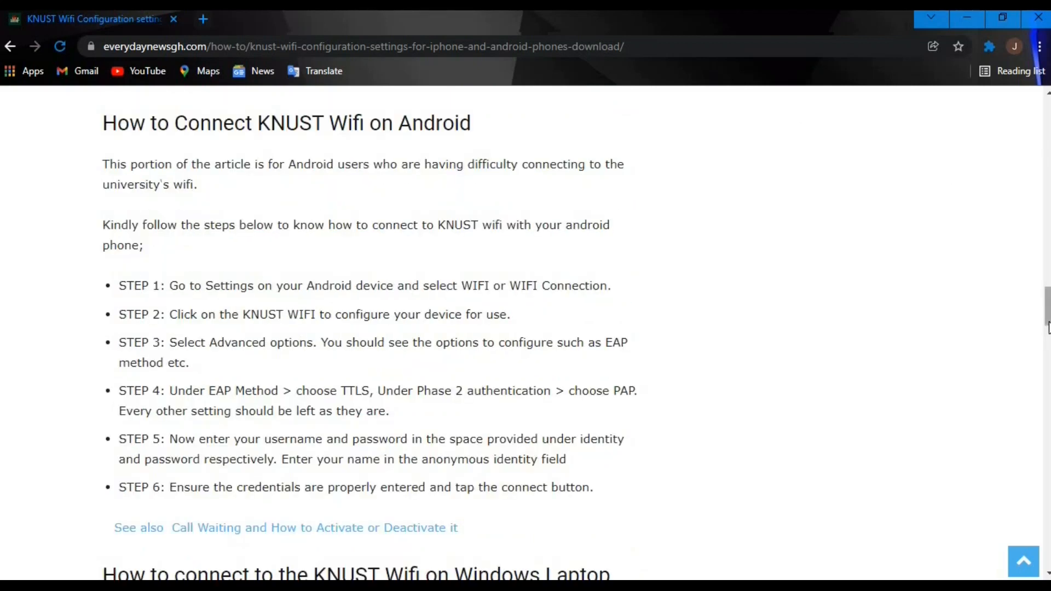
scroll("down", 3)
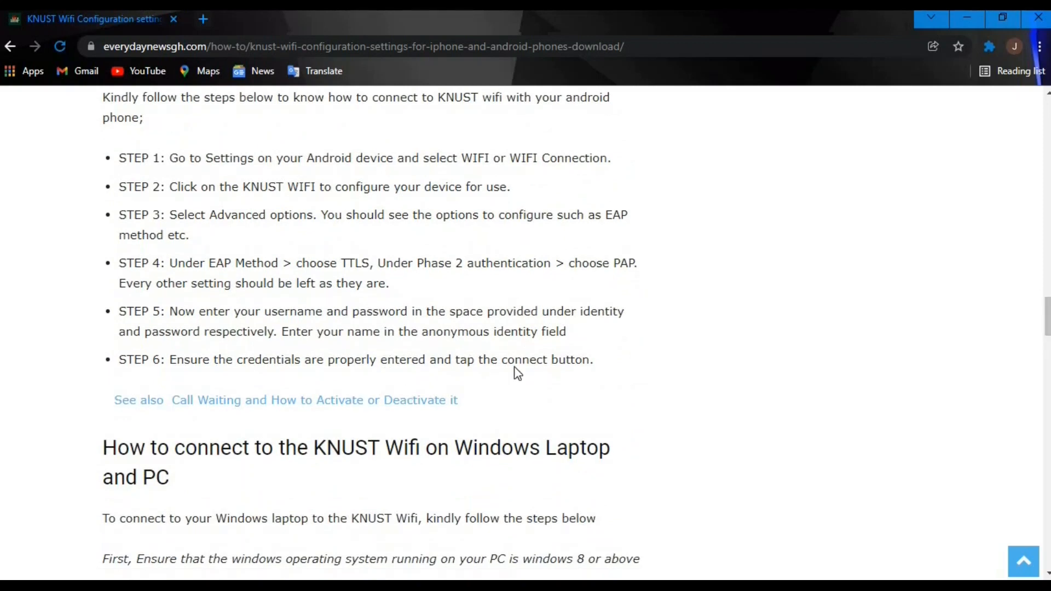
mouse_move(601, 366)
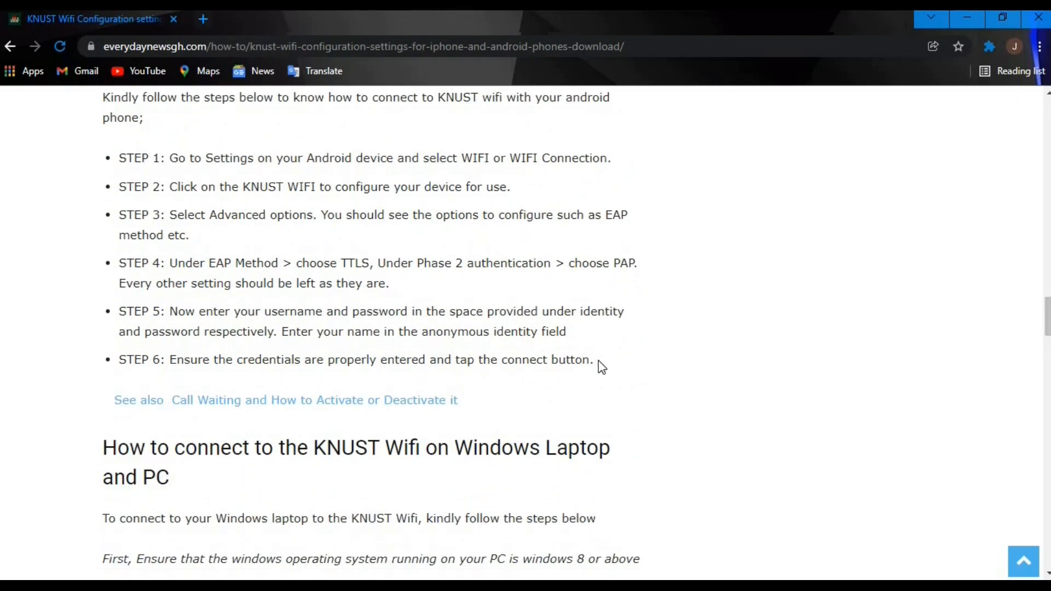
left_click_drag(118, 157, 592, 359)
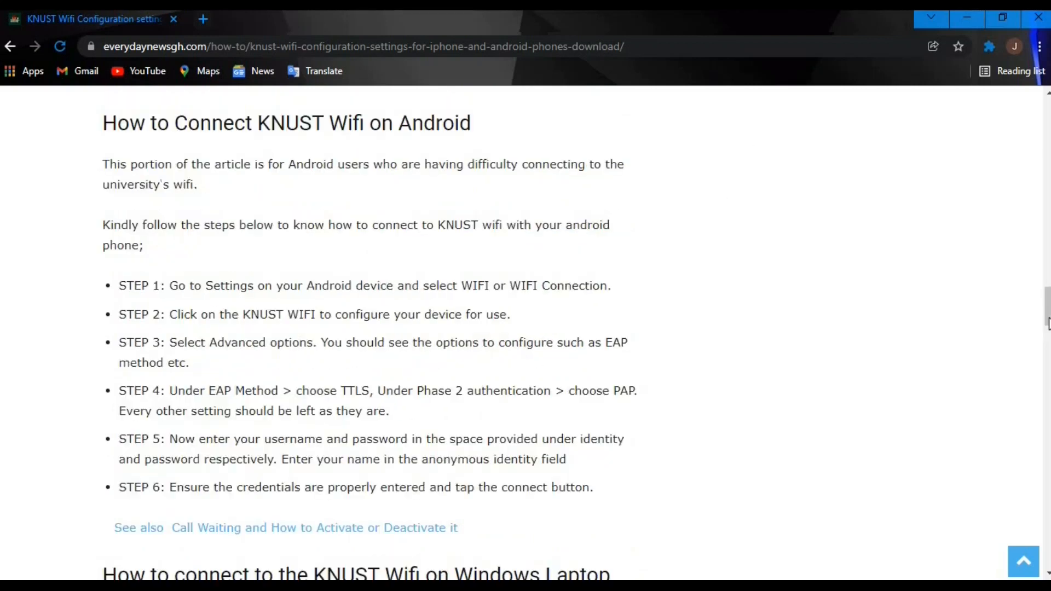
scroll("down", 3)
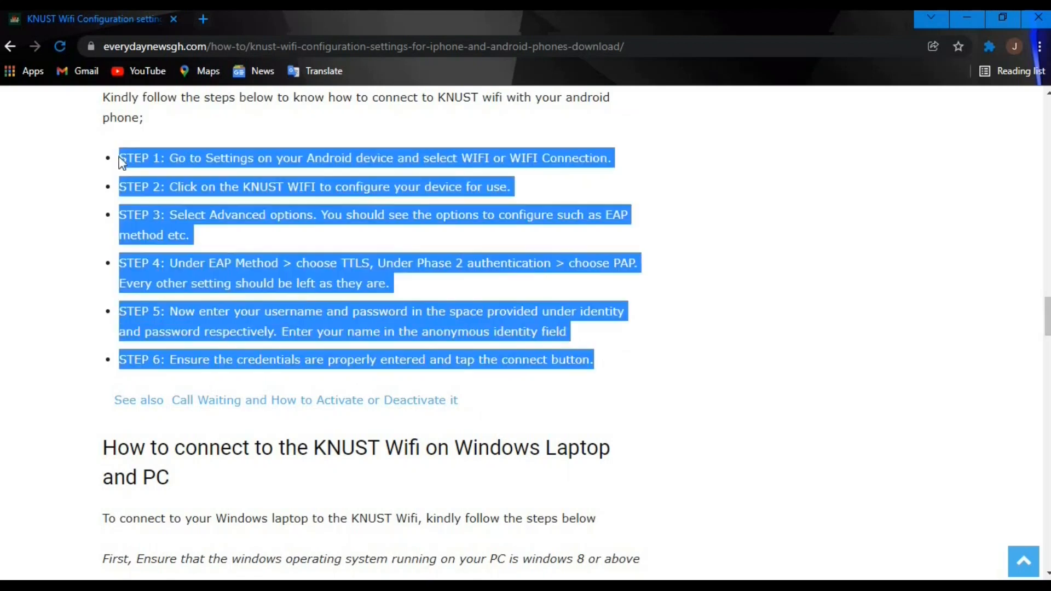
left_click(839, 228)
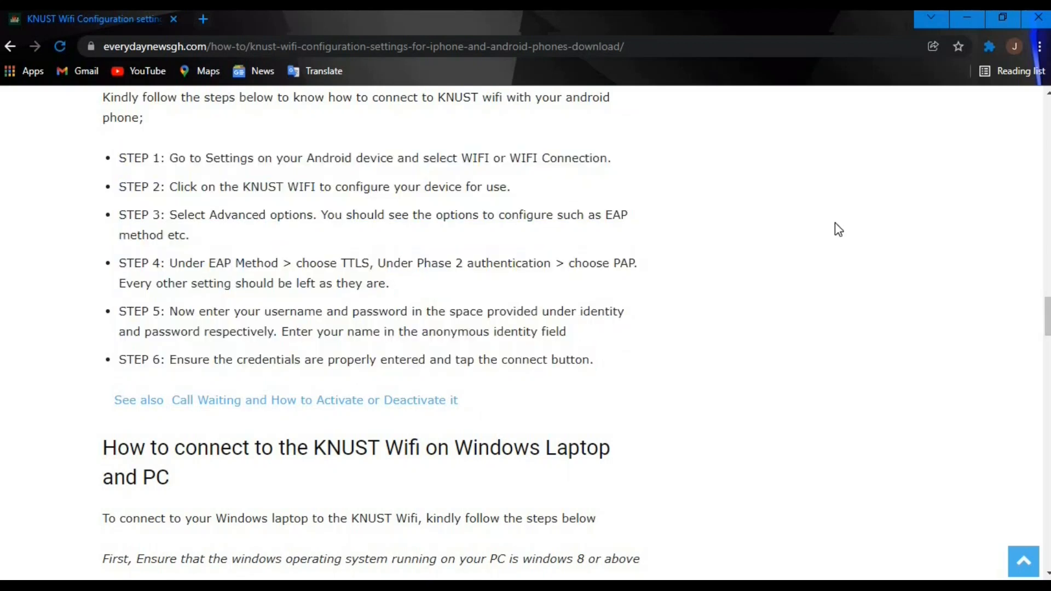
mouse_move(309, 377)
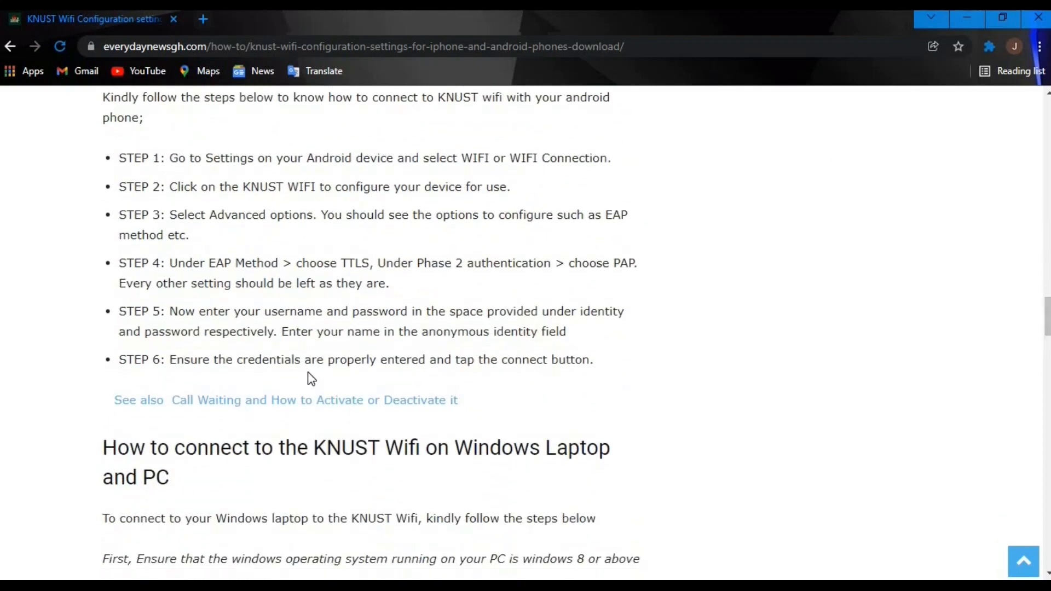
mouse_move(596, 360)
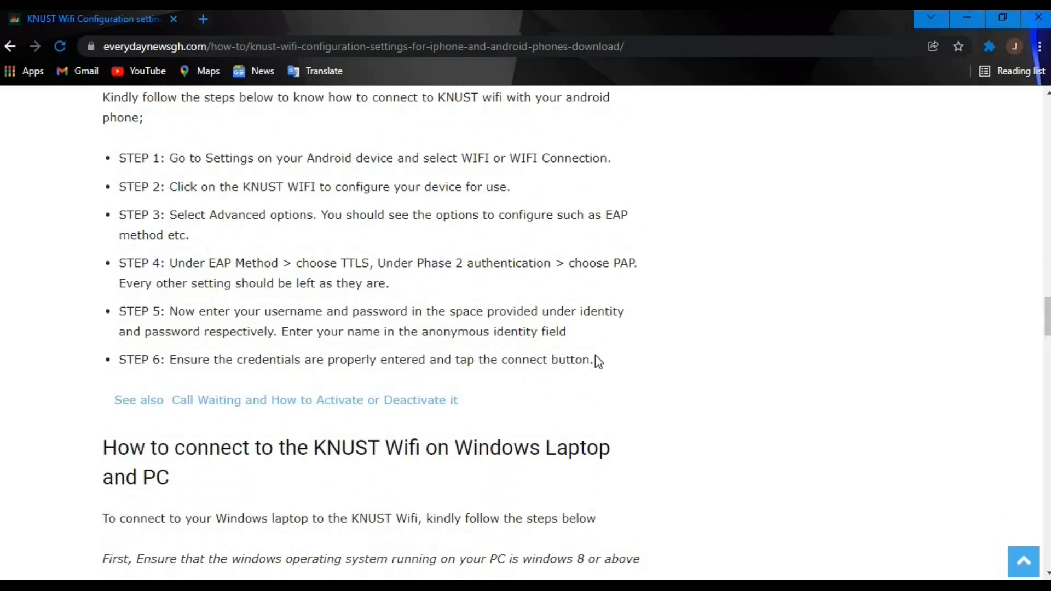